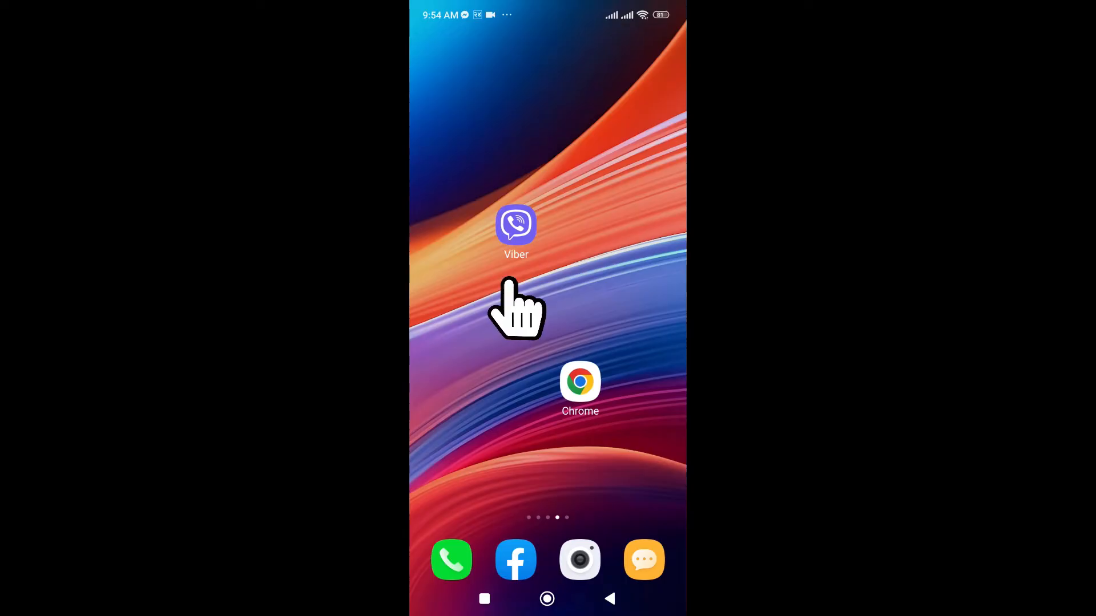
- Launch Viber from the home screen and go to its More page
click(516, 225)
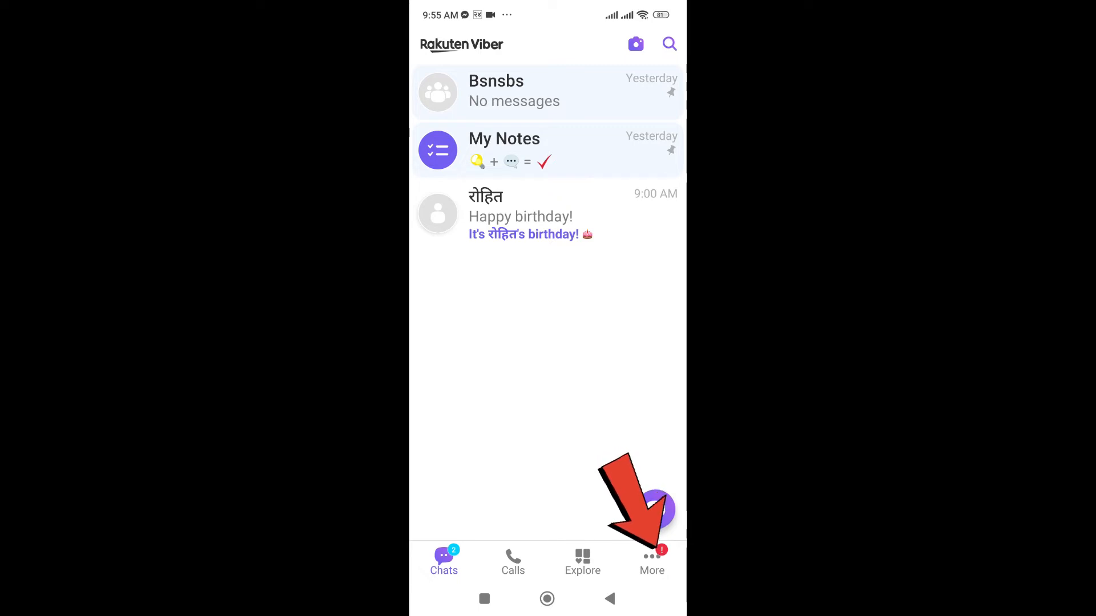
click(651, 563)
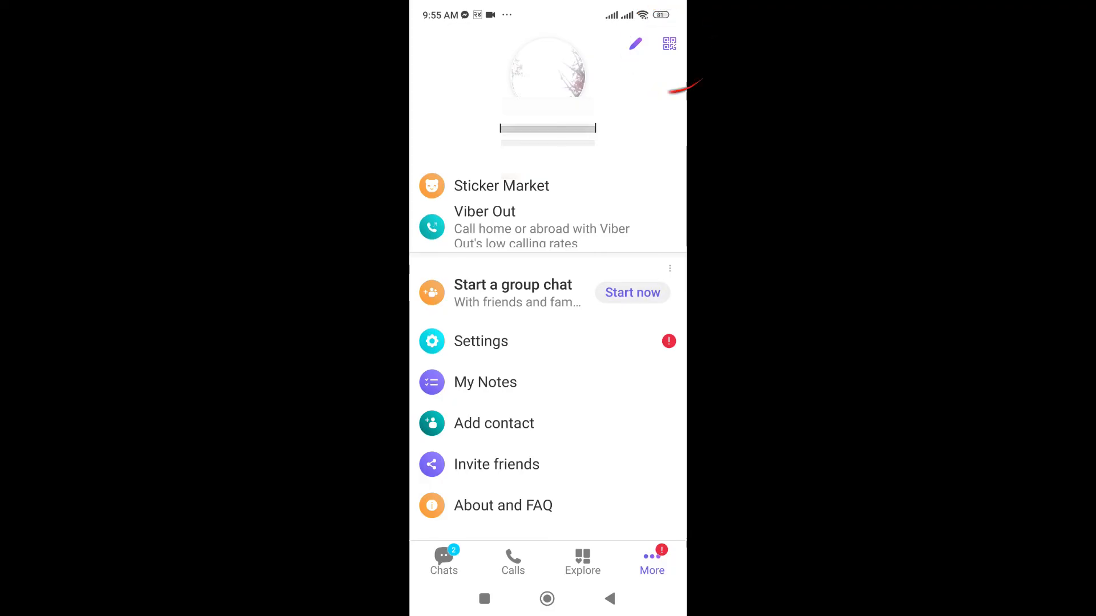
- Start the Scan QR code camera from the QR icon at the top right
click(669, 43)
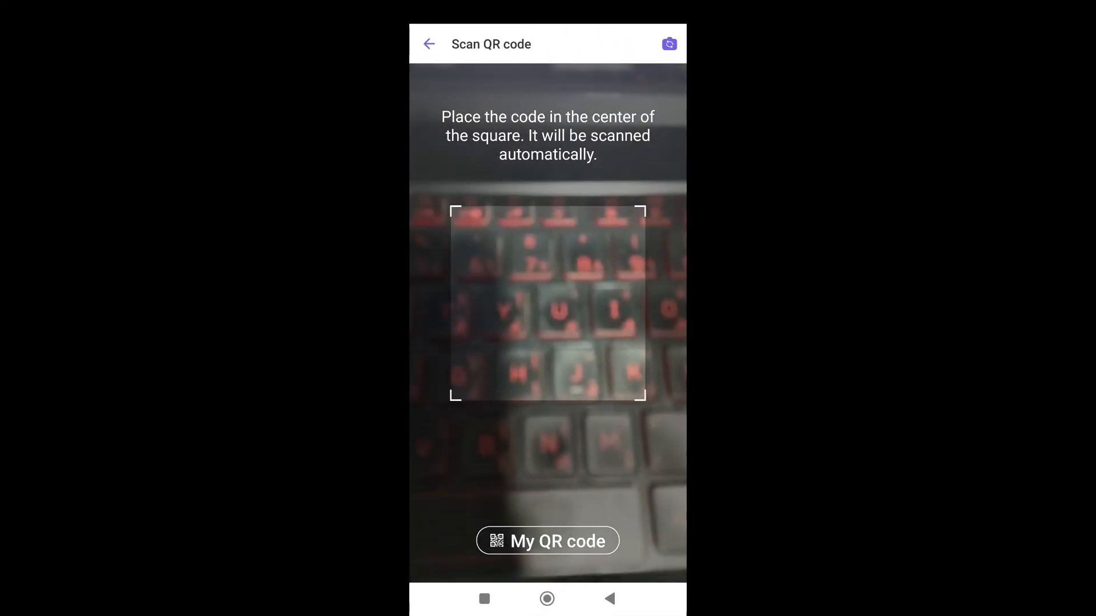